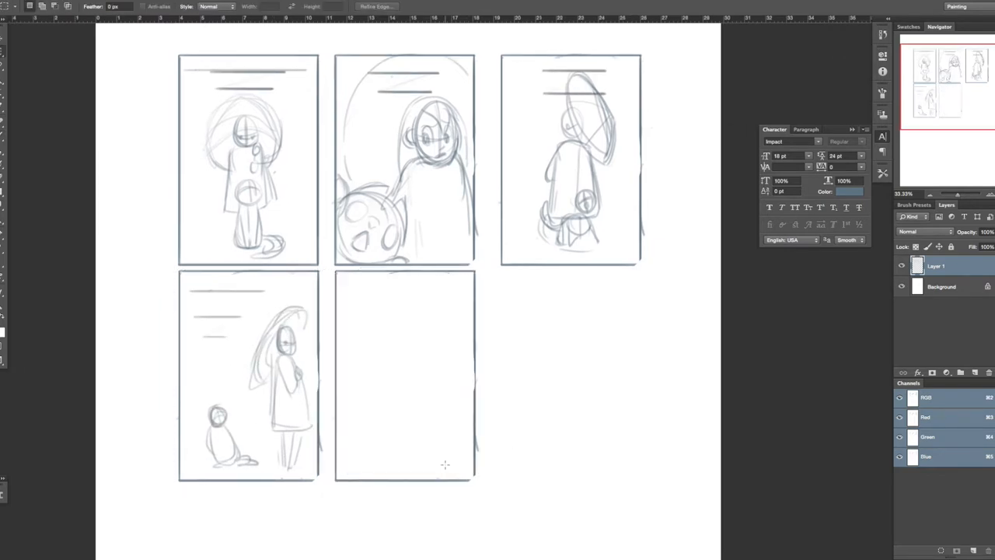
{"action": "mouse_move", "coordinate": [684, 311]}
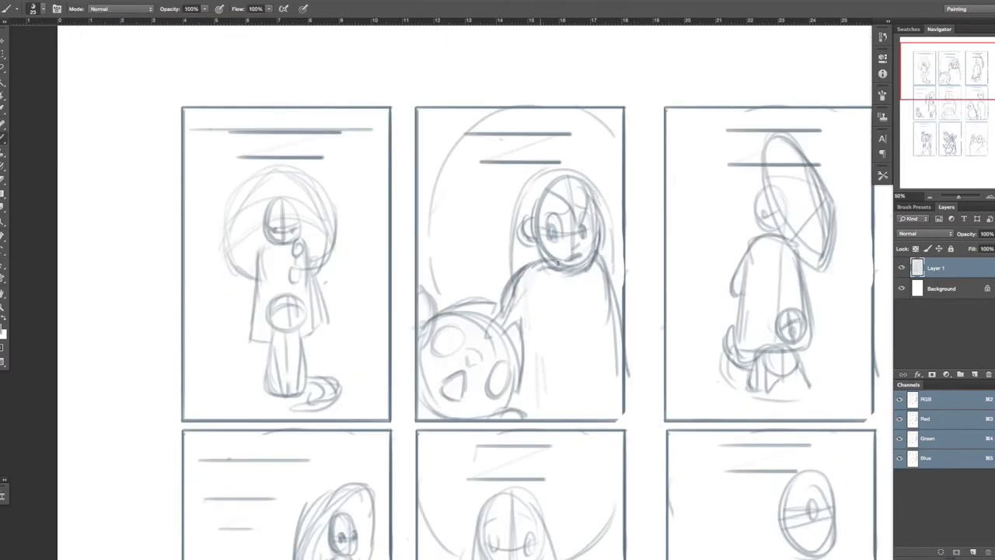
- Scroll over the enlarged cover sketch while roughing out the cat on a new layer
{"action": "scroll", "scroll_direction": "down", "scroll_amount": 3}
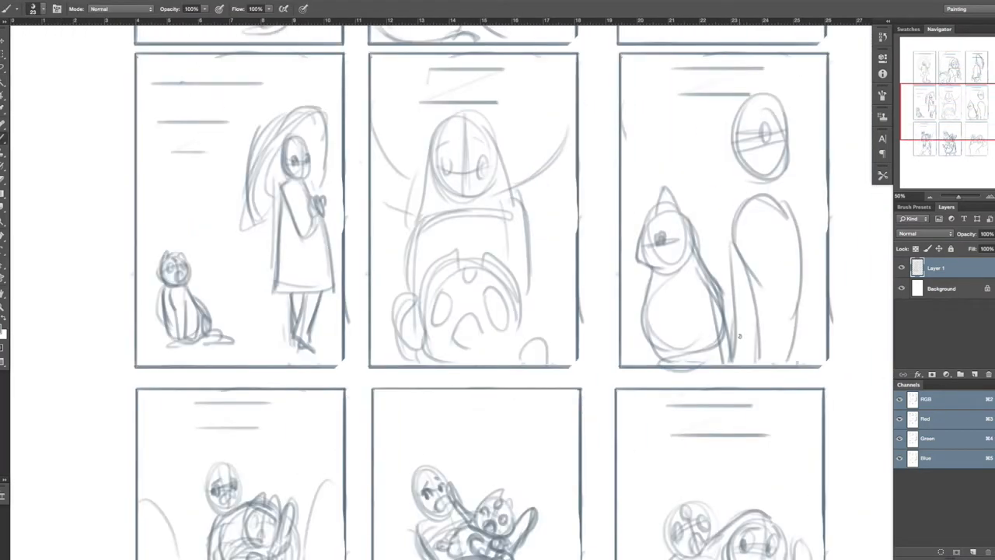
{"action": "scroll", "scroll_direction": "down", "scroll_amount": 3}
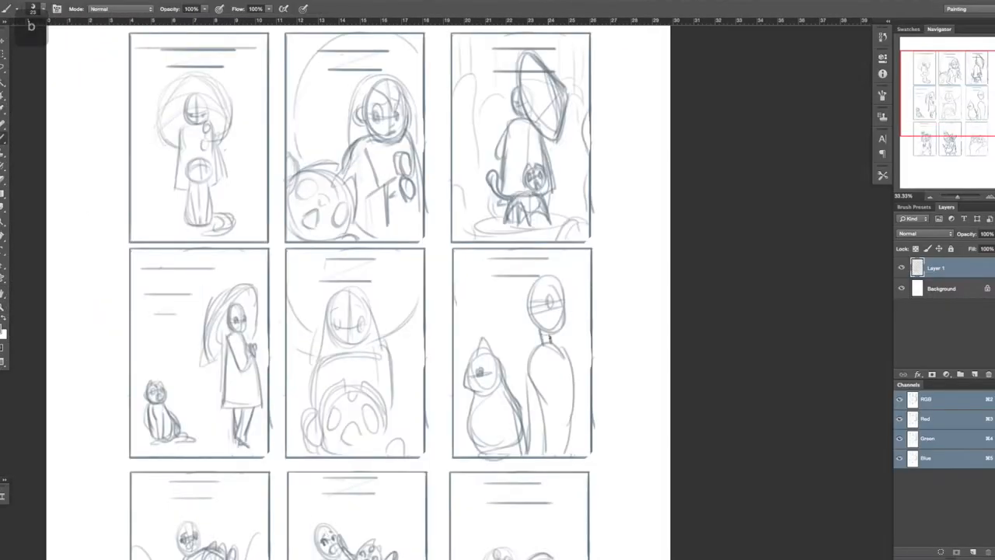
{"action": "scroll", "scroll_direction": "down", "scroll_amount": 3}
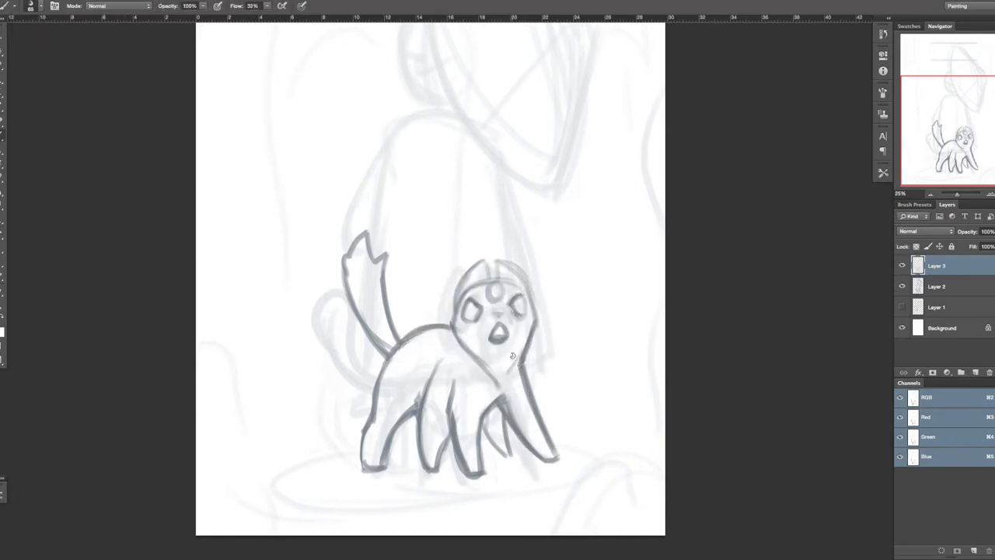
- Free Transform the sketch while inking bold black line art of the bristling cat
{"action": "key", "text": "ctrl+t"}
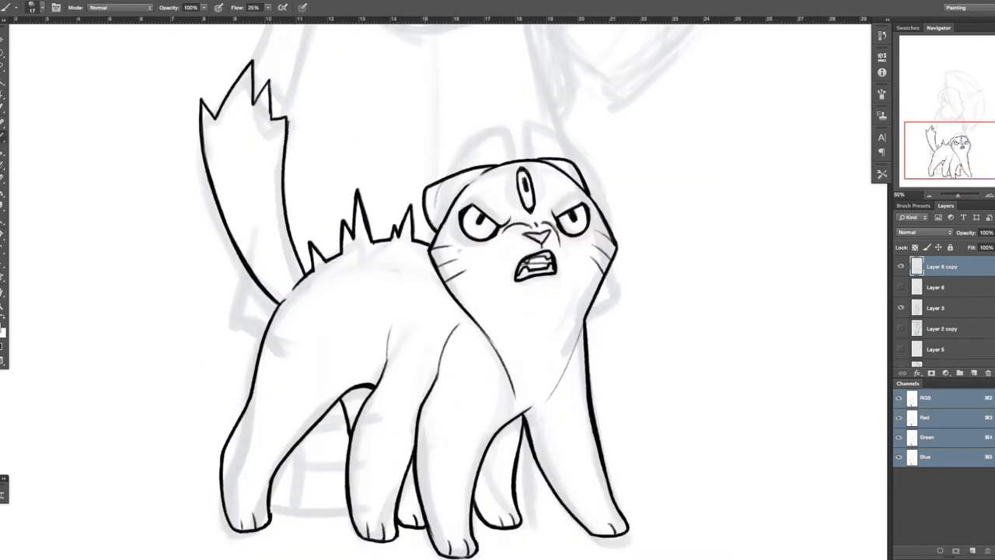
- Scroll the canvas while inking the girl's hair and face behind the cat
{"action": "scroll", "scroll_direction": "down", "scroll_amount": 3}
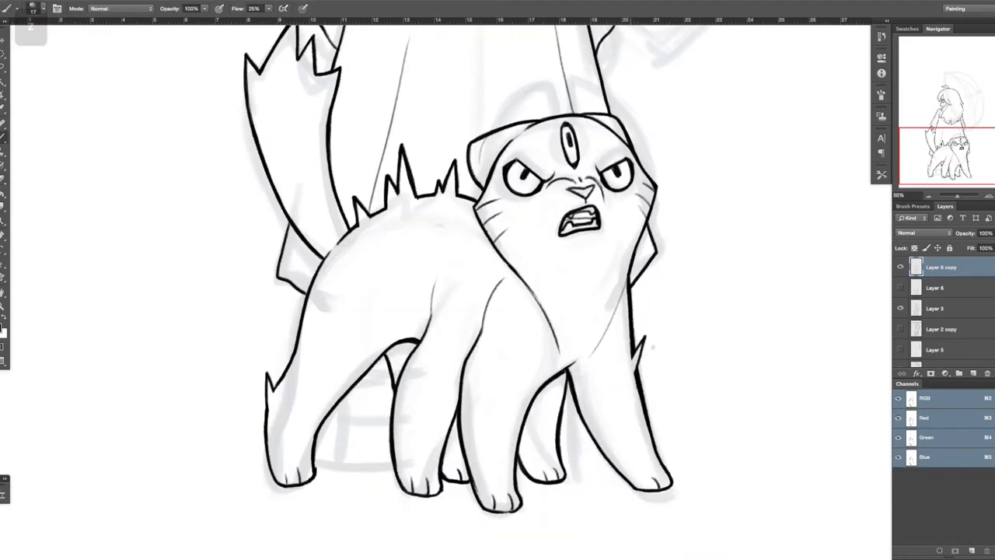
{"action": "scroll", "scroll_direction": "down", "scroll_amount": 3}
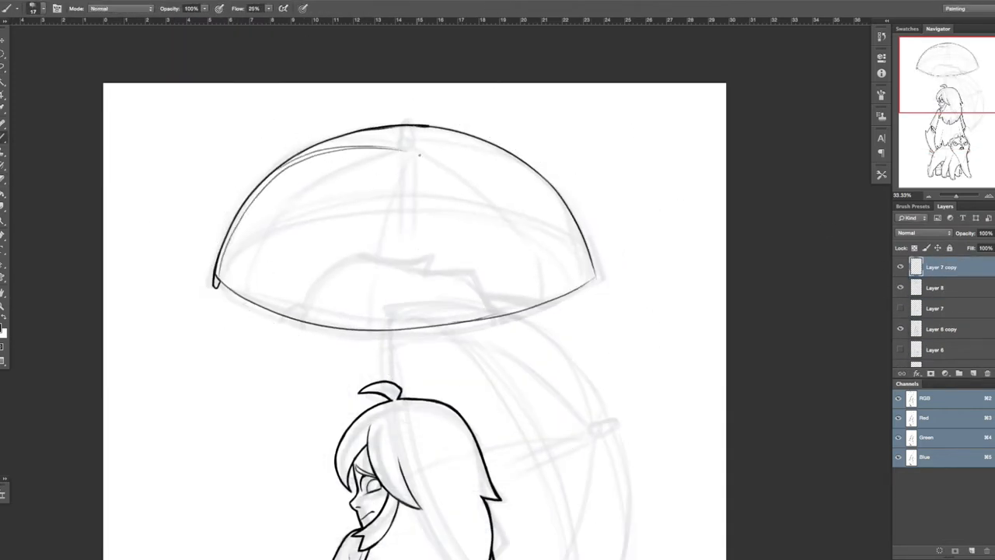
- Draw the domed umbrella canopy outline above the girl's head
{"action": "left_click_drag", "start_coordinate": [404, 144], "coordinate": [284, 323]}
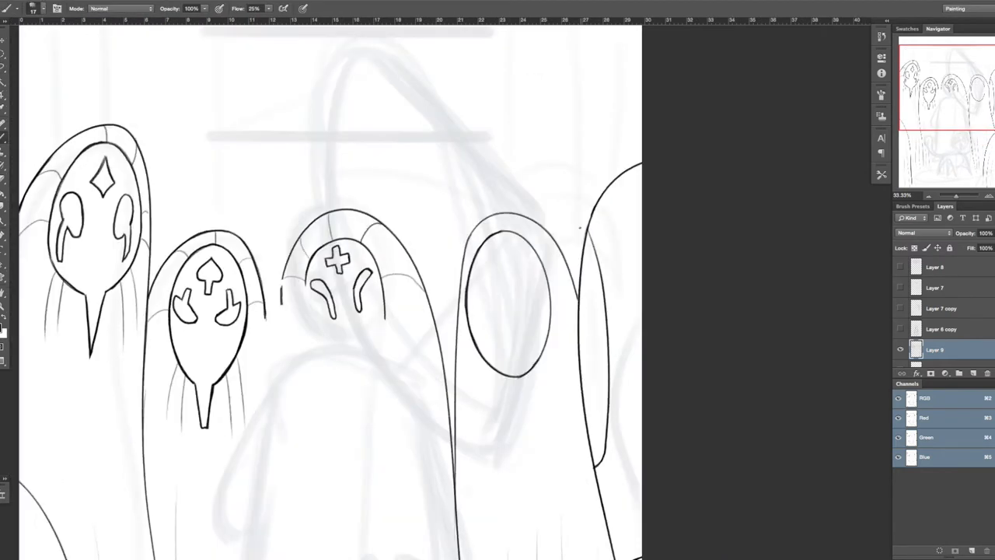
- Trace the tall hooded creatures and their mask shapes on Layer 9
{"action": "left_click_drag", "start_coordinate": [482, 248], "coordinate": [529, 310]}
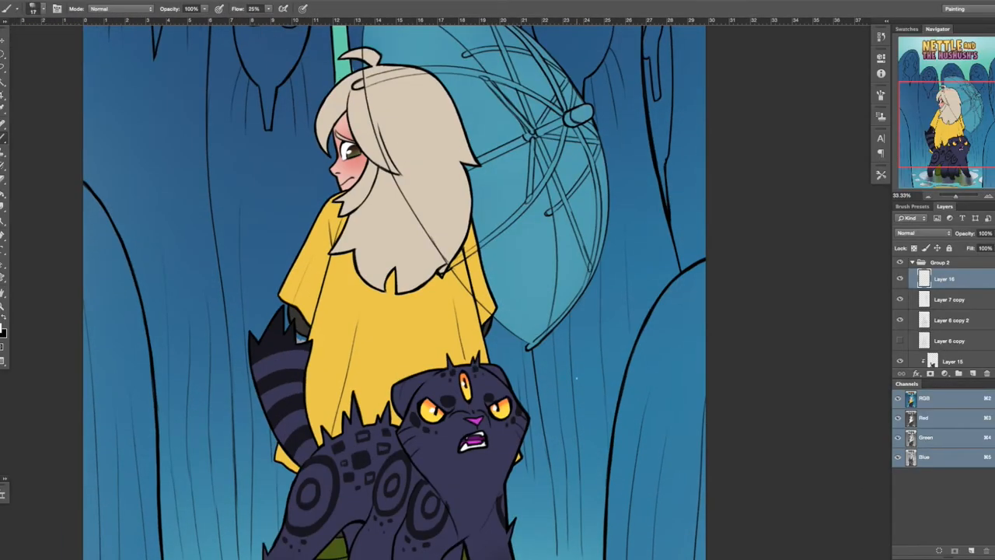
- Shade the raincoat and hair, and paint puddles around the cat's feet
{"action": "left_click", "coordinate": [951, 320]}
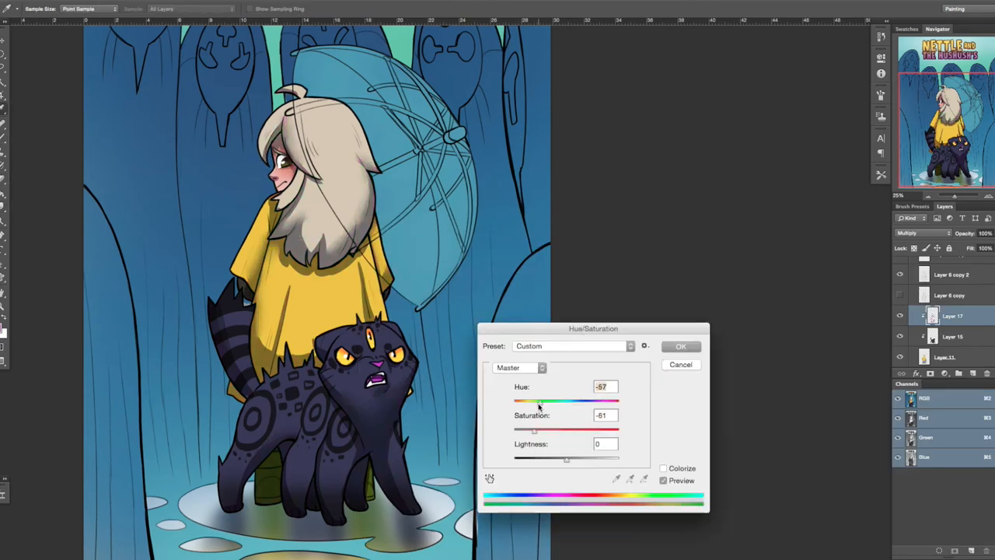
- Shift the shading to Hue -57, Saturation -61, check its blend mode, then touch up shadows
{"action": "left_click", "coordinate": [679, 345]}
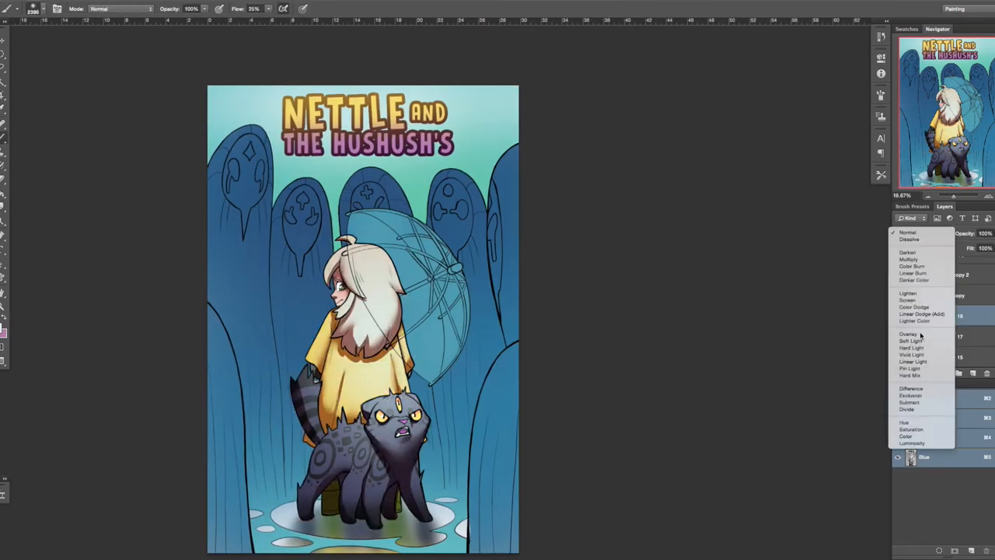
{"action": "left_click", "coordinate": [911, 341]}
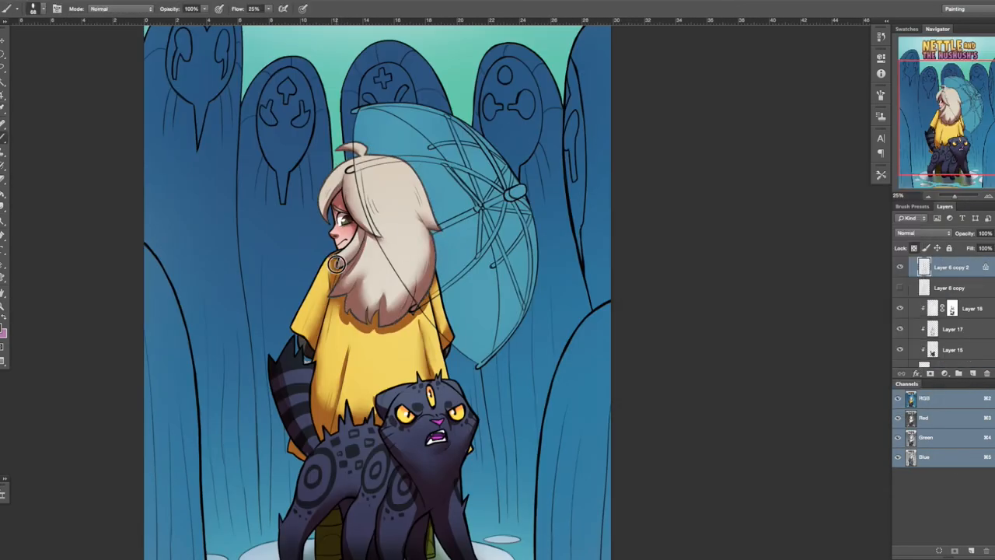
{"action": "left_click", "coordinate": [952, 328]}
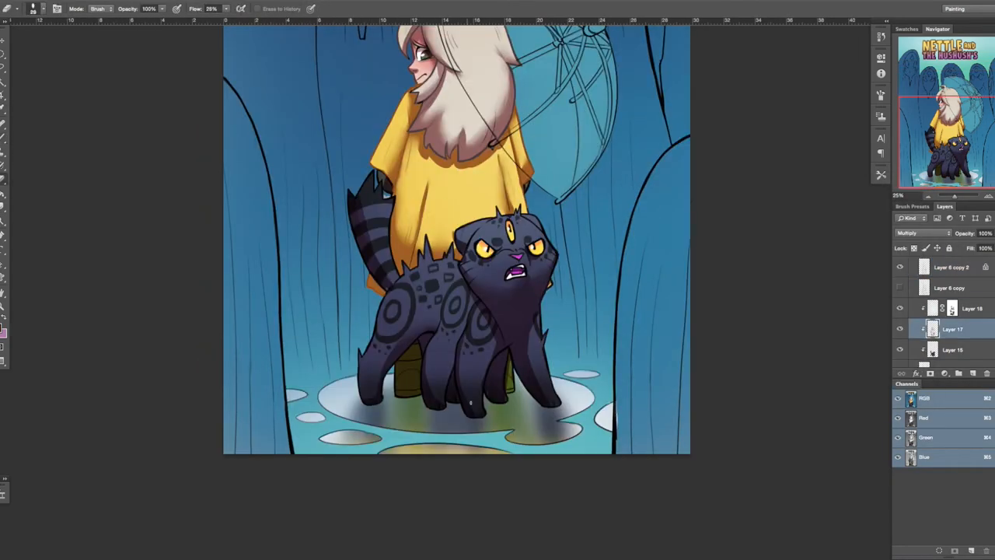
{"action": "left_click", "coordinate": [952, 308]}
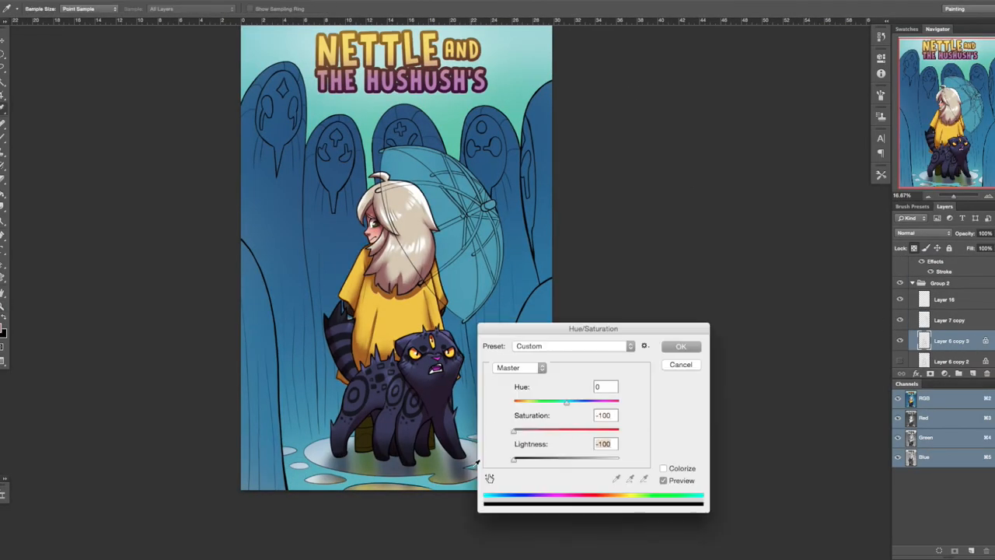
- Set Saturation and Lightness to -100 on the duplicated layer
{"action": "left_click", "coordinate": [680, 346]}
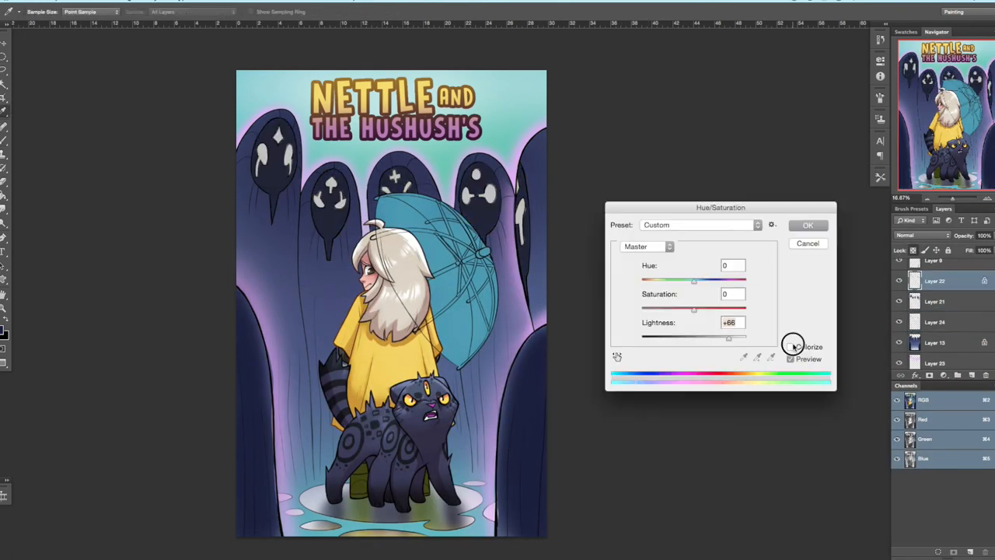
- Set Layer 25's Hue/Saturation Lightness to +51 and confirm
{"action": "left_click", "coordinate": [791, 346]}
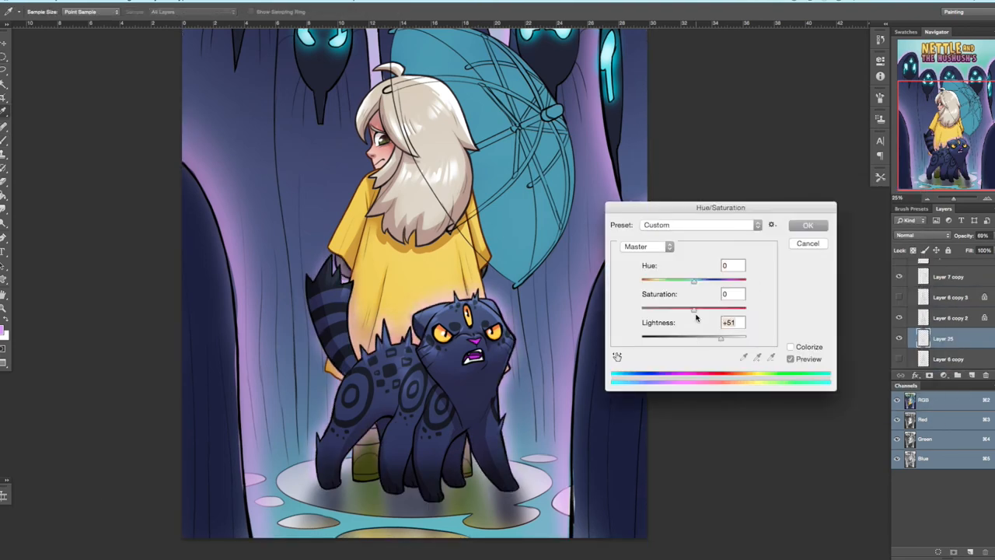
{"action": "left_click", "coordinate": [808, 225]}
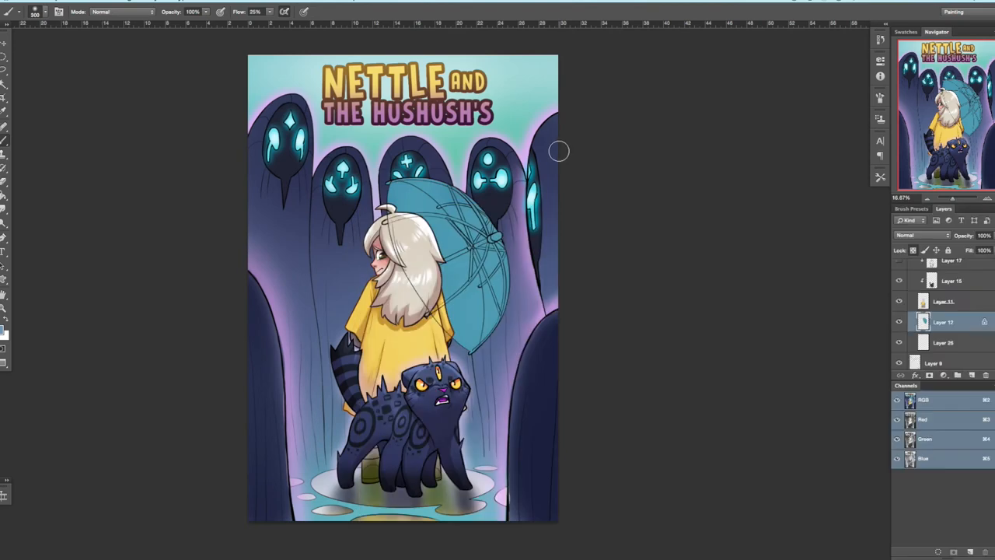
- Recolour the umbrella canopy from teal to semi-transparent black
{"action": "left_click", "coordinate": [7, 42]}
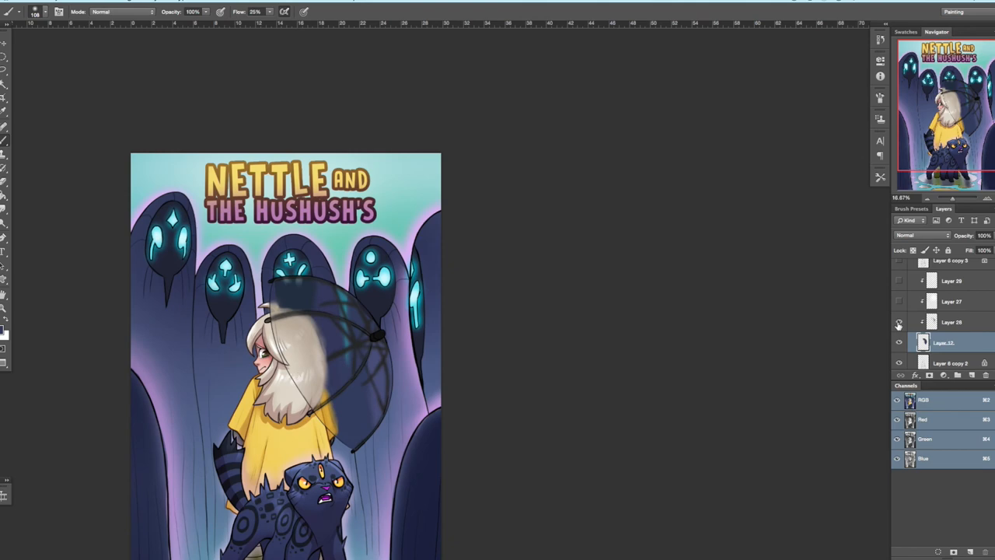
- Brighten the Background with Hue/Saturation (Hue -5, Saturation +29, Lightness +76) and add a mint Color Dodge glow layer
{"action": "left_click", "coordinate": [951, 322]}
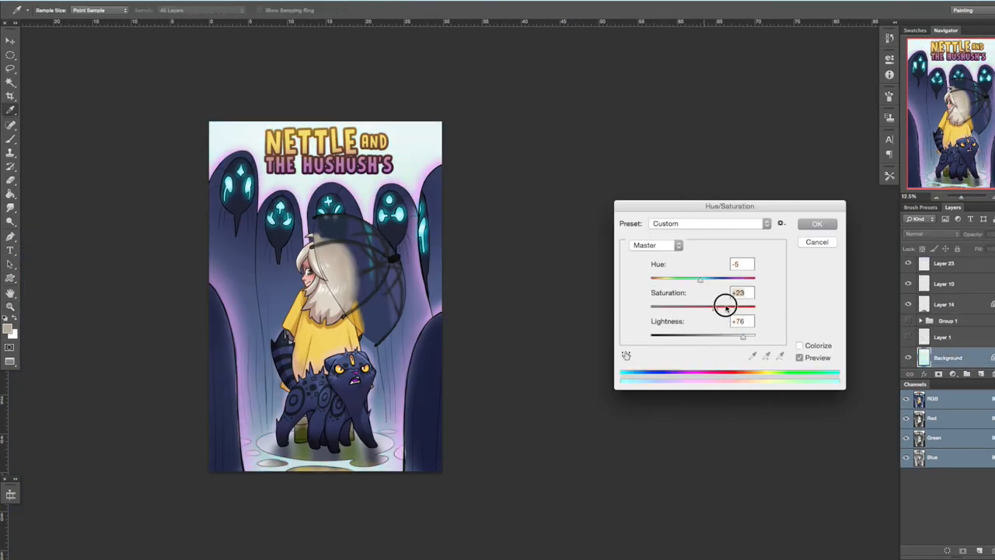
{"action": "left_click", "coordinate": [816, 223]}
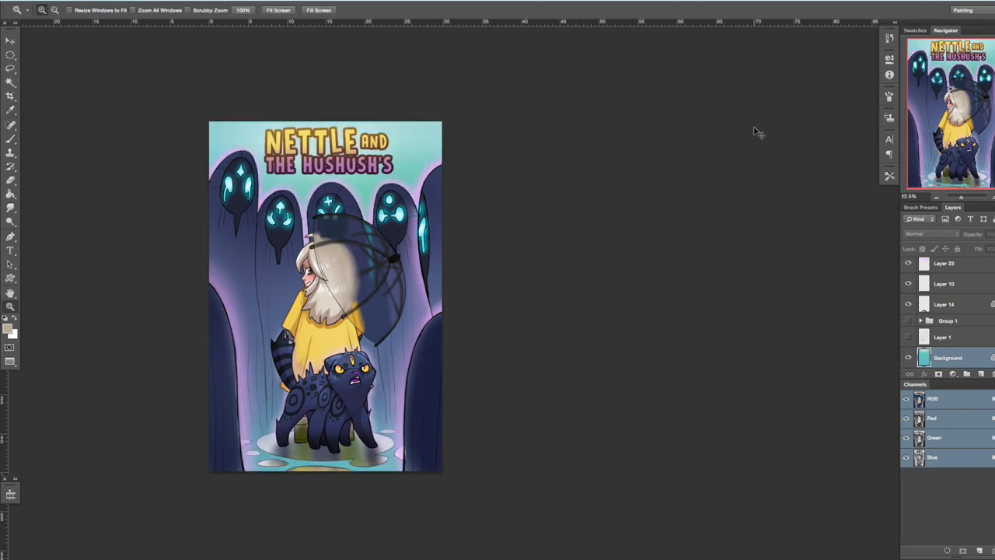
{"action": "key", "text": "tab"}
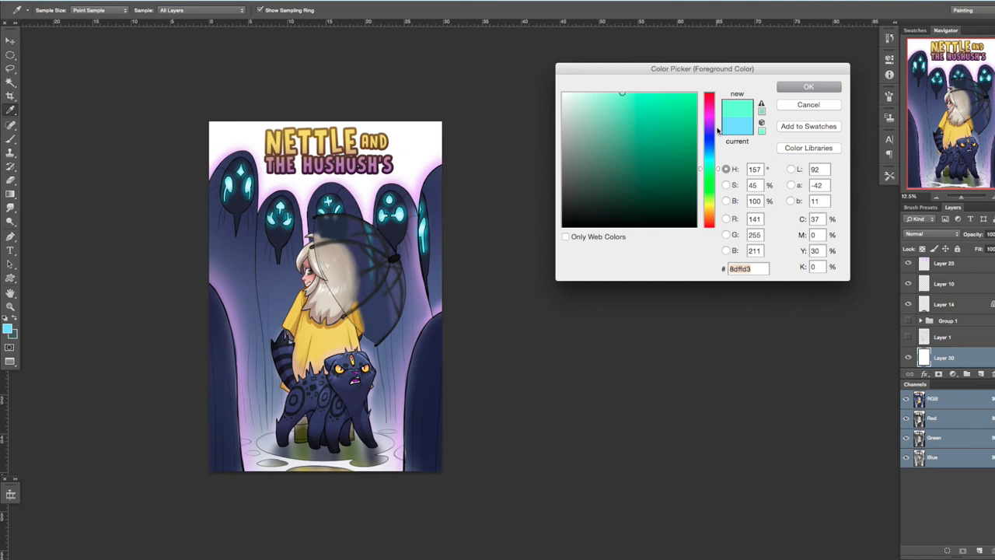
{"action": "left_click", "coordinate": [808, 87]}
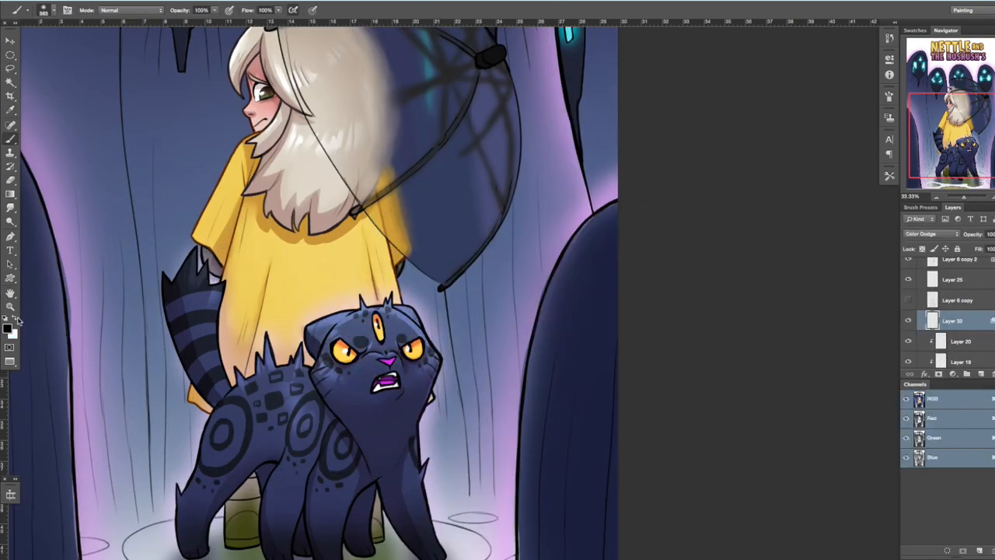
- Mask Layer 7 copy to lighten the umbrella's inside, then fit the cover on screen
{"action": "left_click", "coordinate": [929, 233]}
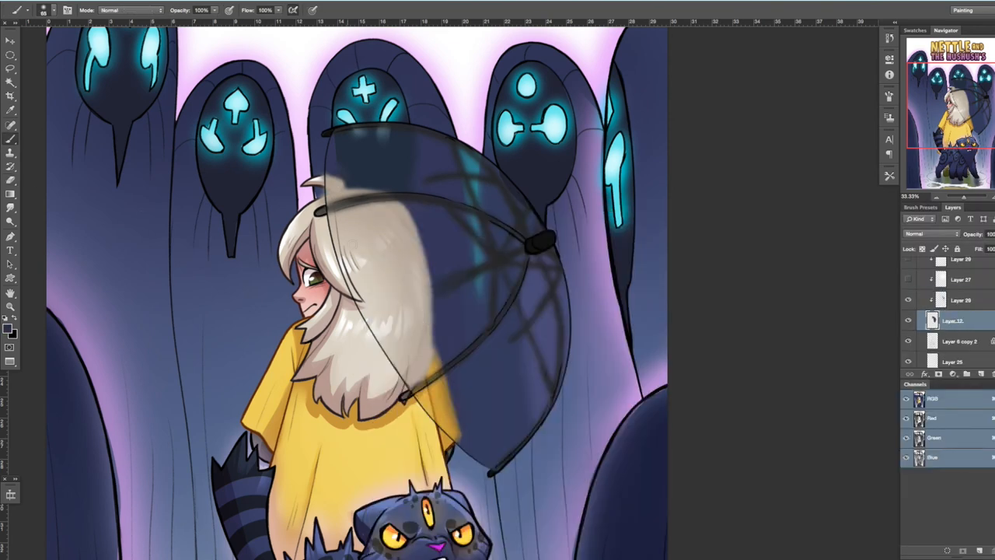
{"action": "left_click", "coordinate": [961, 301]}
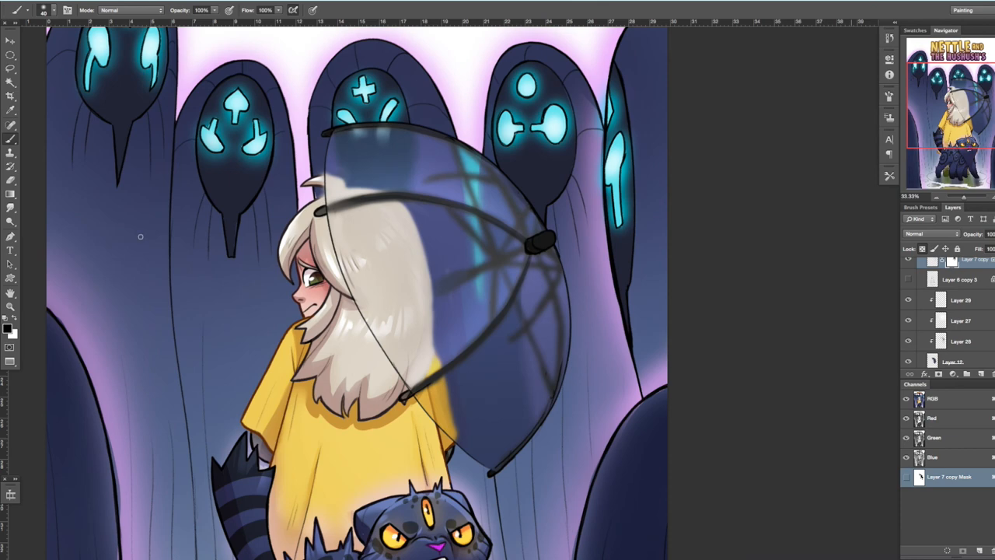
{"action": "left_click", "coordinate": [278, 10]}
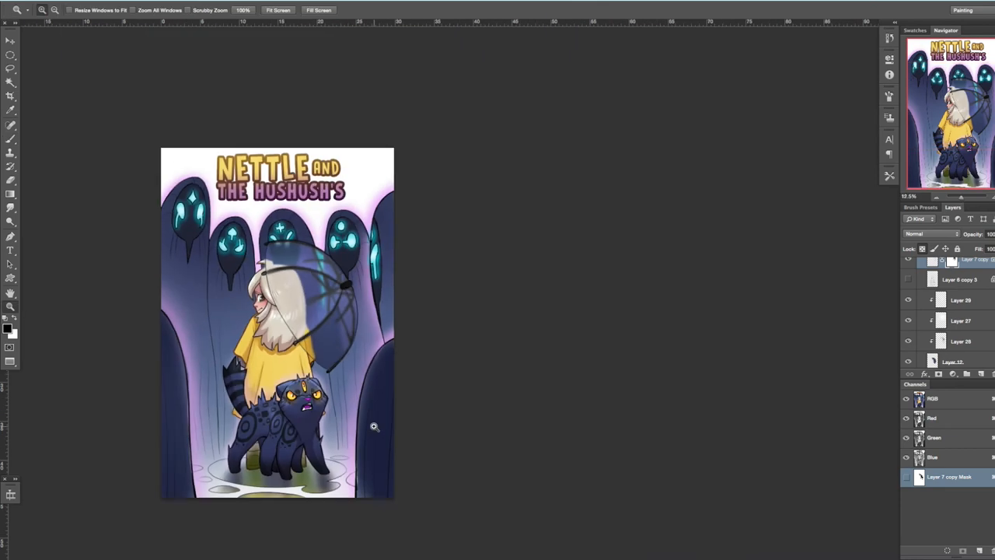
{"action": "mouse_move", "coordinate": [484, 398]}
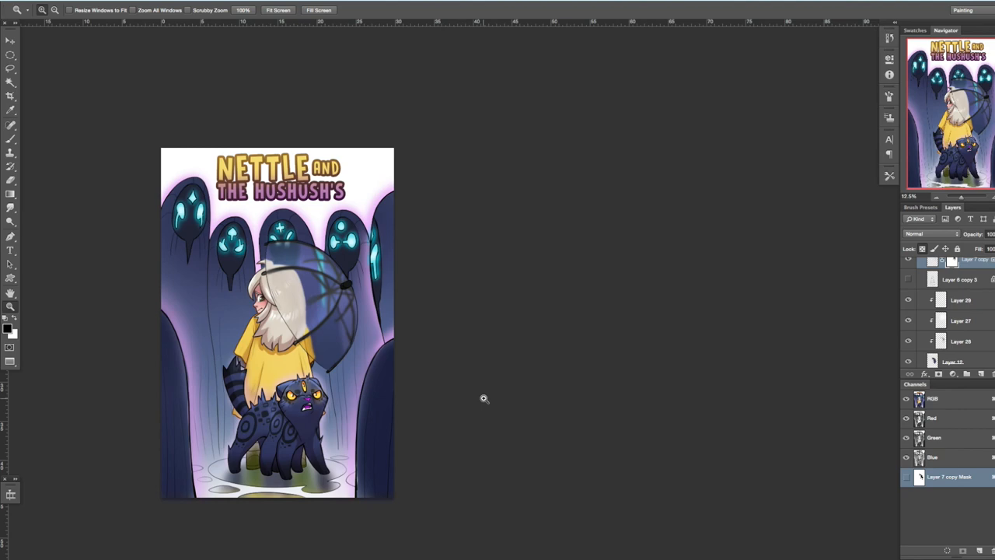
- Zoom in and brush a thin white highlight along the cat's back on new Layer 33
{"action": "key", "text": "Tab"}
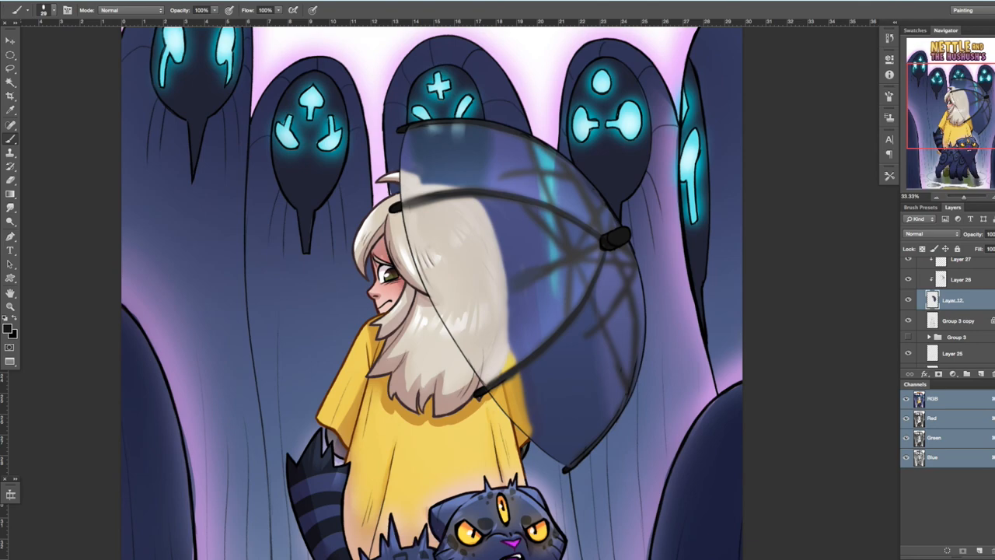
{"action": "scroll", "scroll_direction": "down", "scroll_amount": 3}
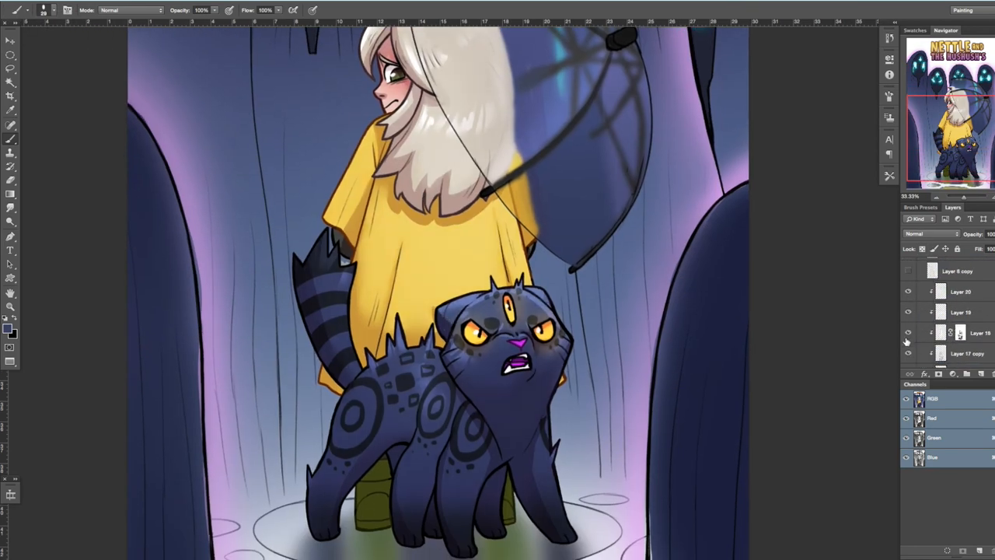
{"action": "left_click", "coordinate": [960, 291]}
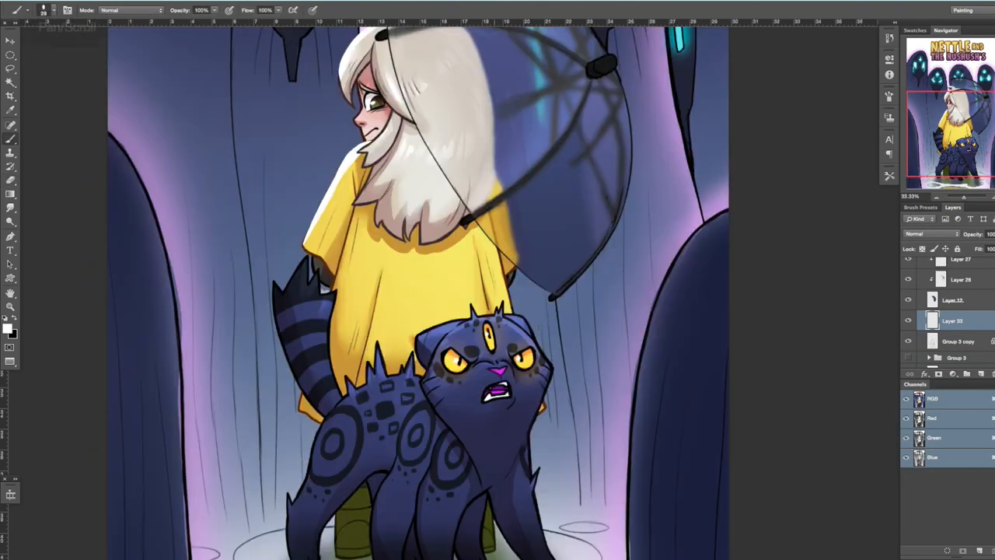
{"action": "scroll", "scroll_direction": "down", "scroll_amount": 3}
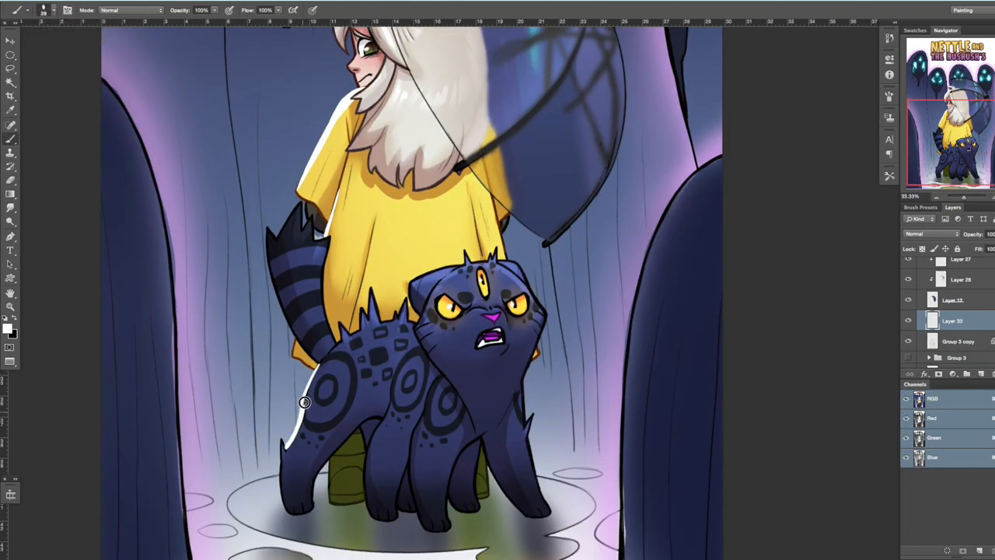